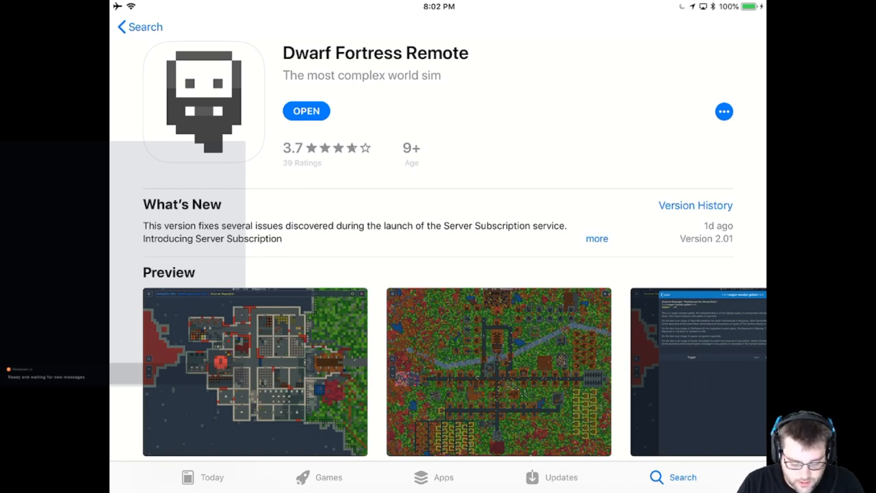
- Scroll down the App Store page to the What's New release notes
scroll(down, 3)
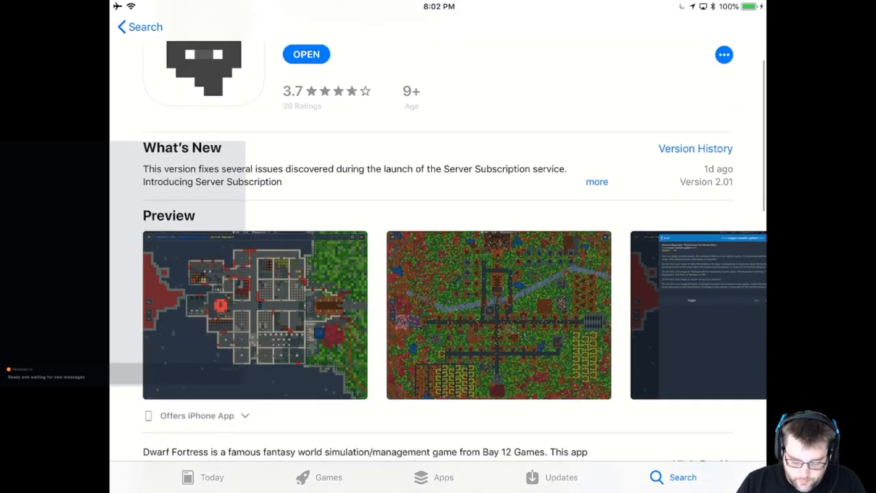
scroll(down, 3)
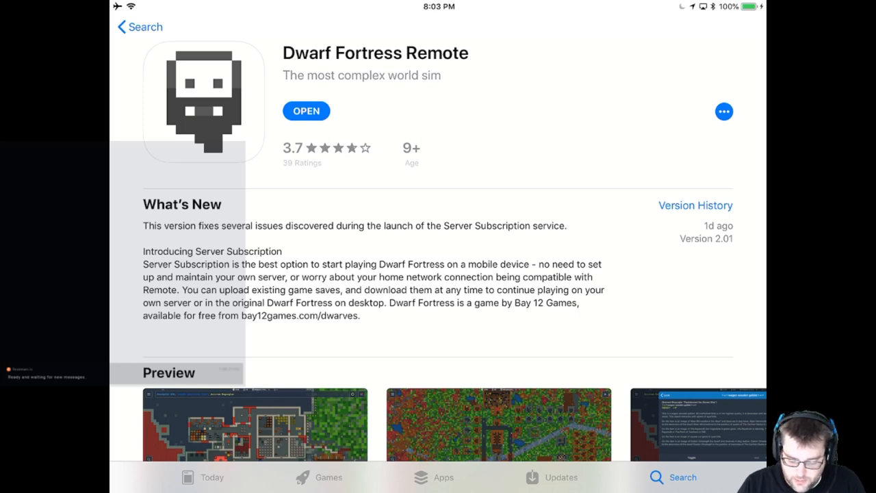
scroll(down, 3)
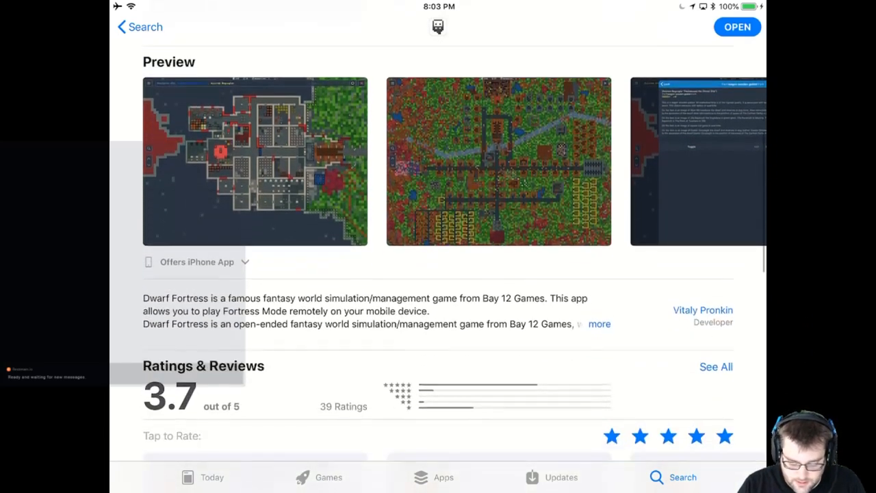
scroll(down, 3)
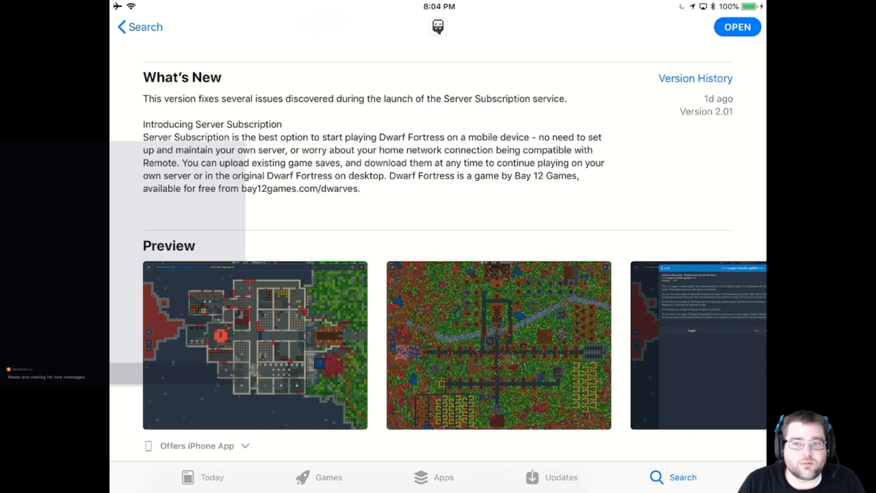
scroll(down, 3)
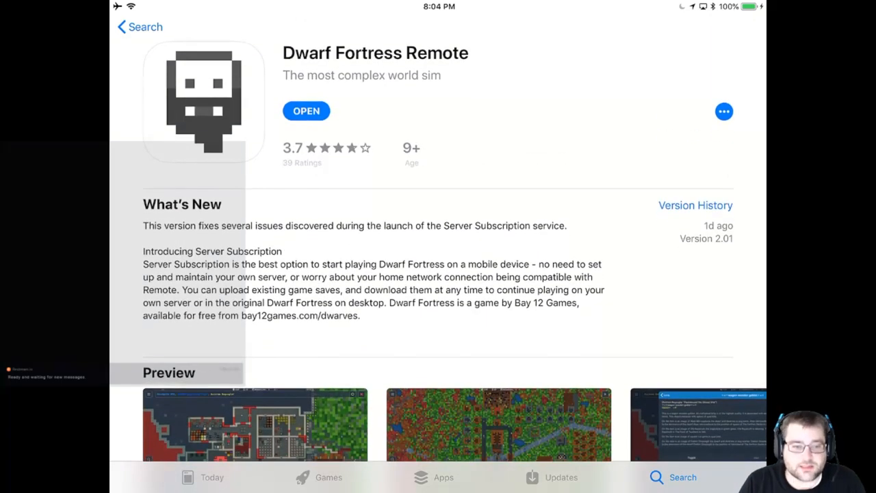
scroll(down, 3)
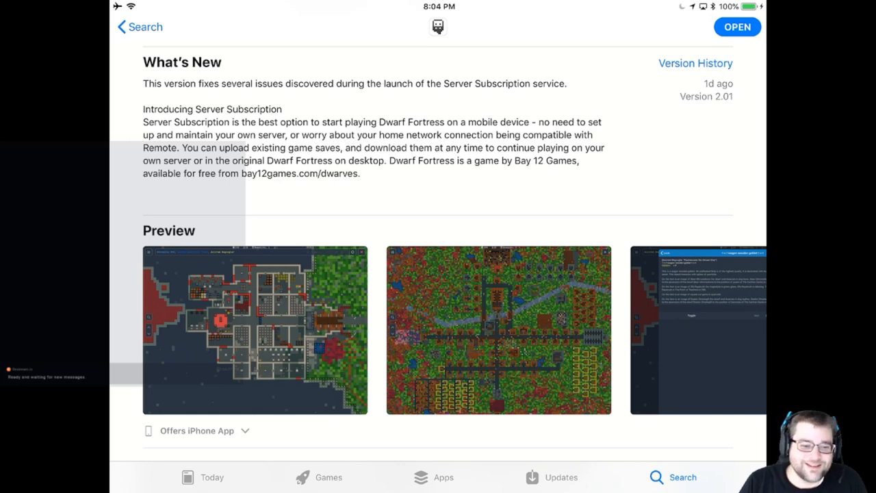
click(255, 329)
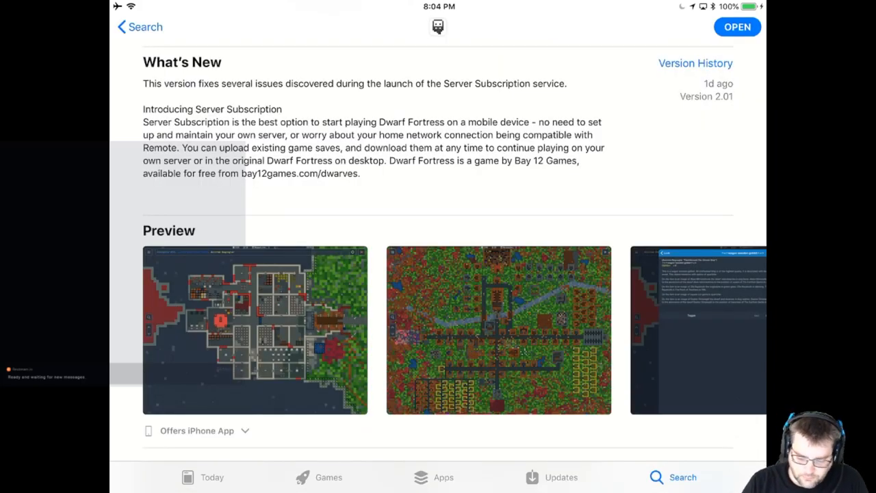
- Scroll the App Store page toward the OPEN button for the app
scroll(down, 3)
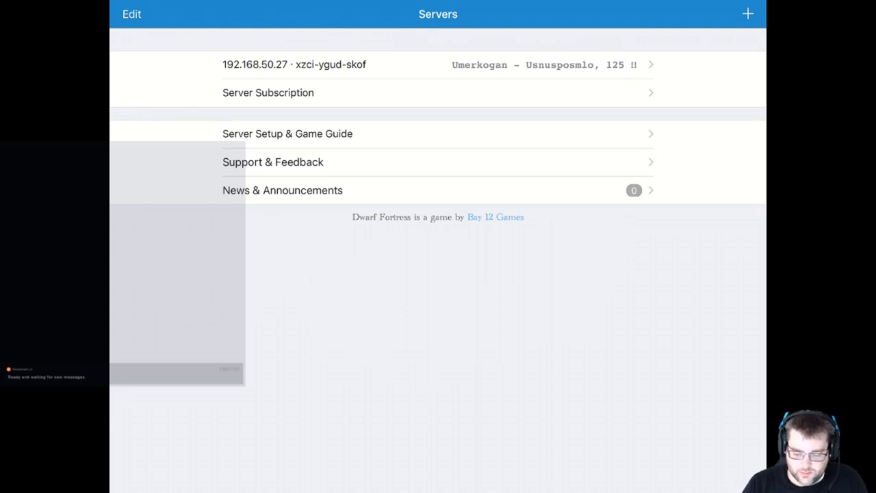
- Show the Server Subscription page with its 3-day trial and $4.99/month price
click(268, 93)
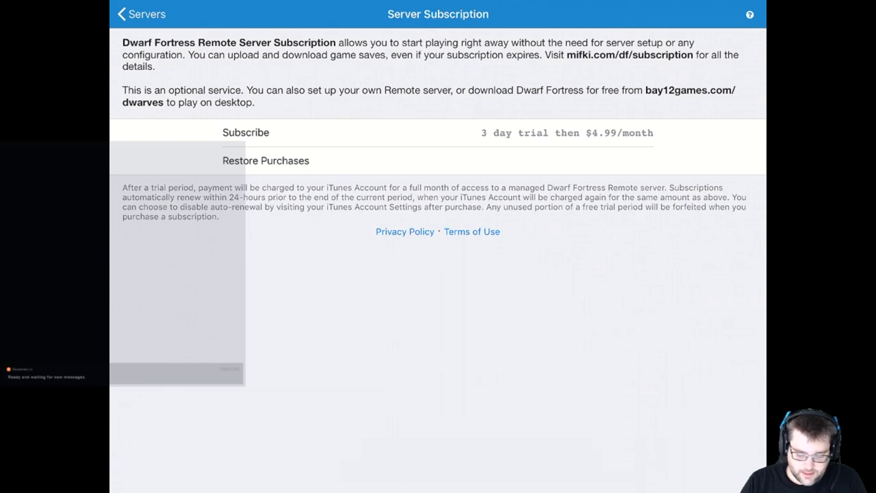
- Go back to the Servers list to connect to 192.168.50.27
click(140, 14)
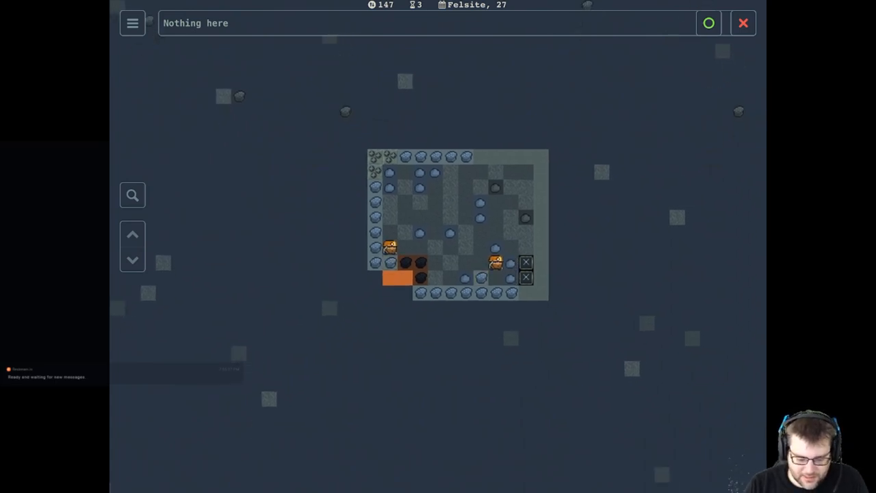
- Dismiss the info bar and bring up the command menu over the fortress map
click(742, 22)
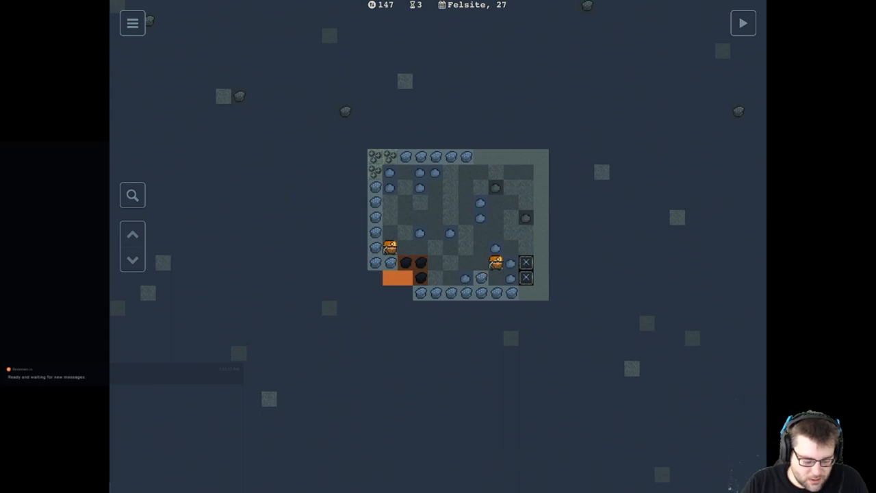
click(131, 22)
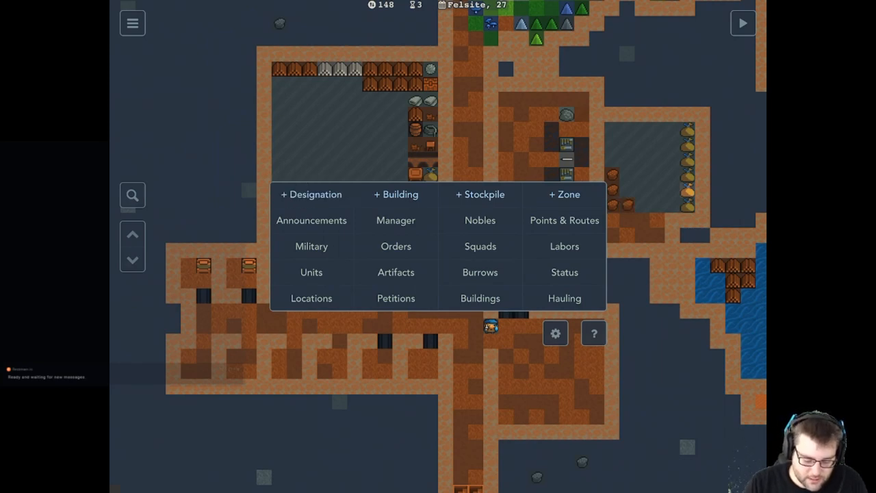
click(312, 195)
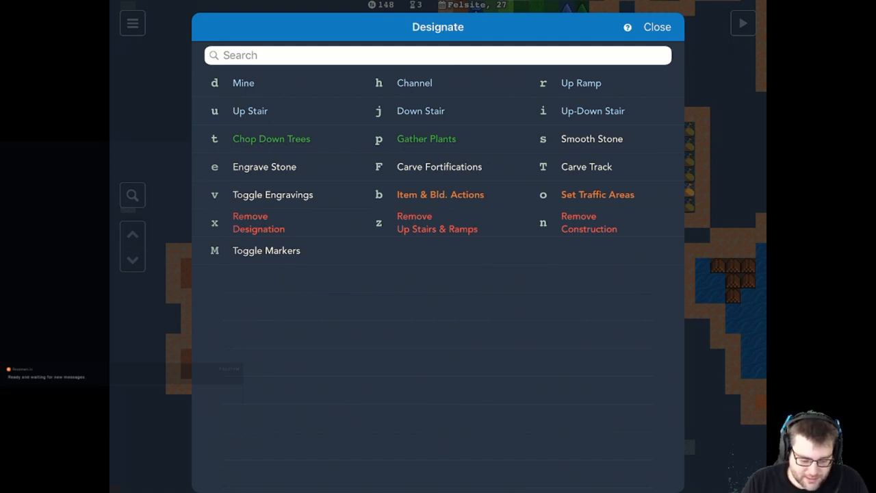
click(657, 27)
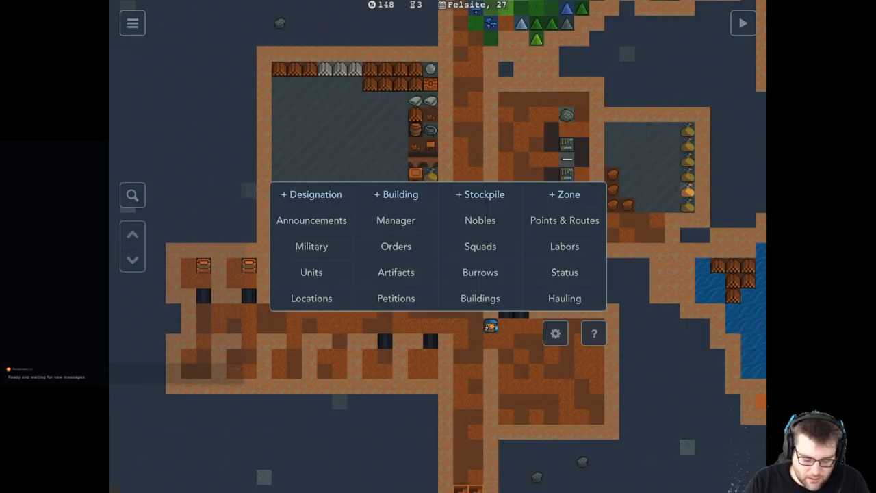
click(396, 195)
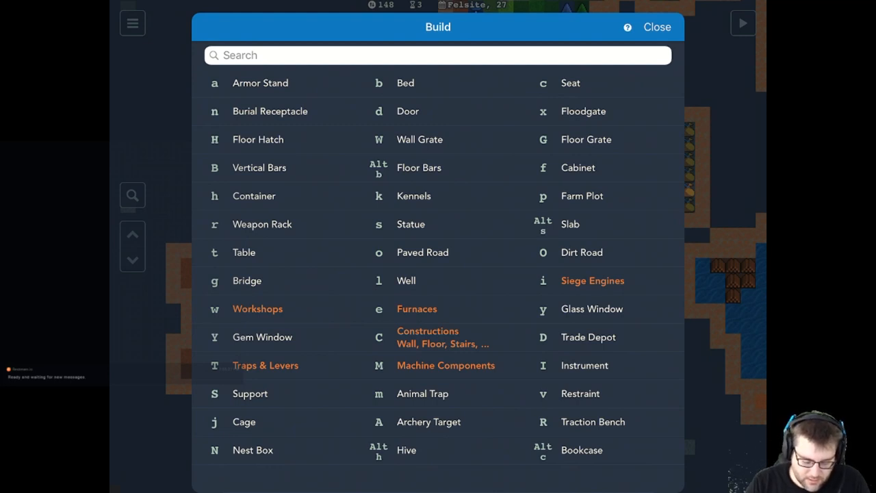
click(257, 310)
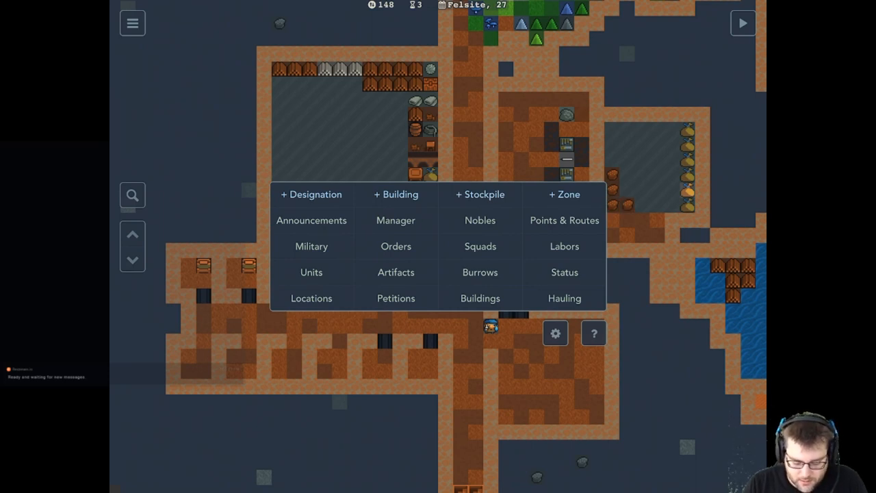
click(564, 194)
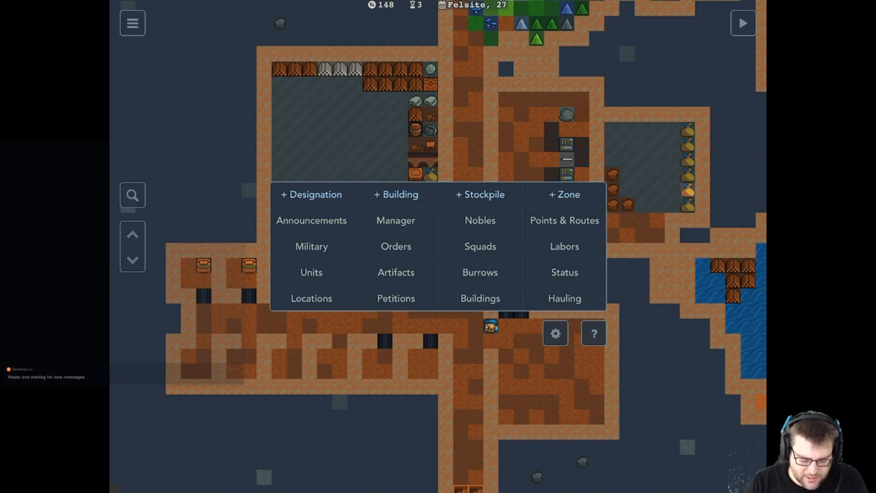
click(312, 219)
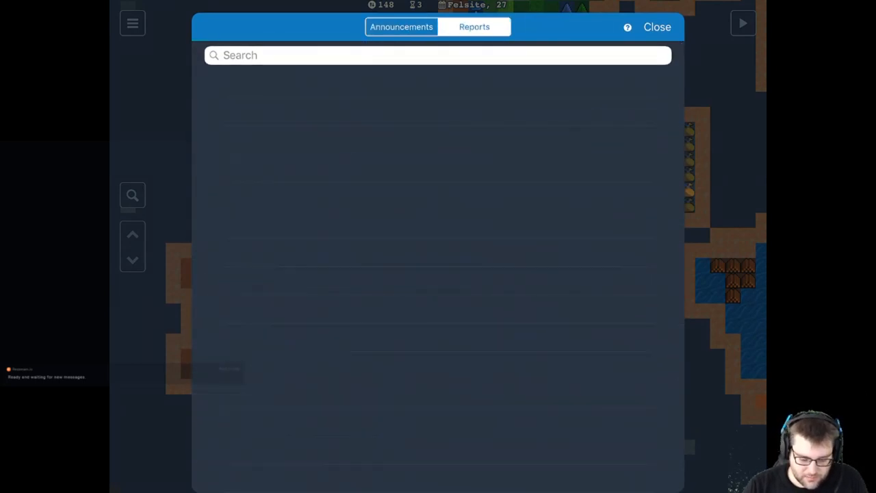
click(657, 27)
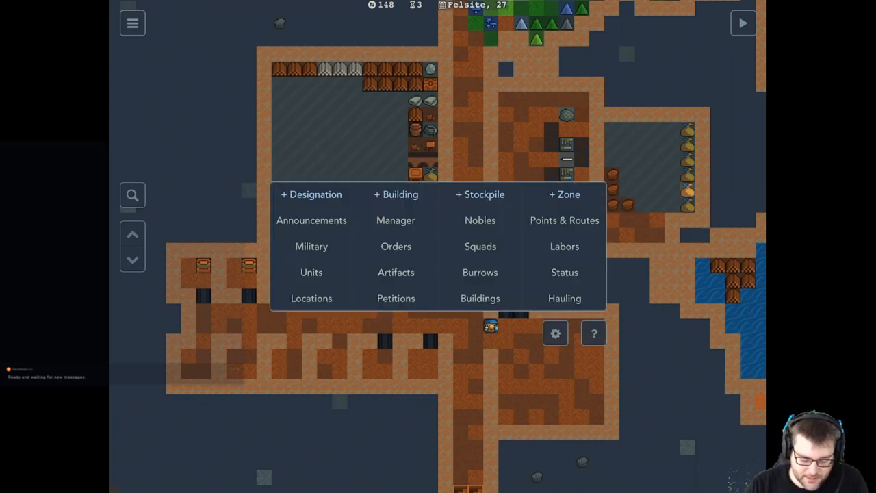
click(395, 219)
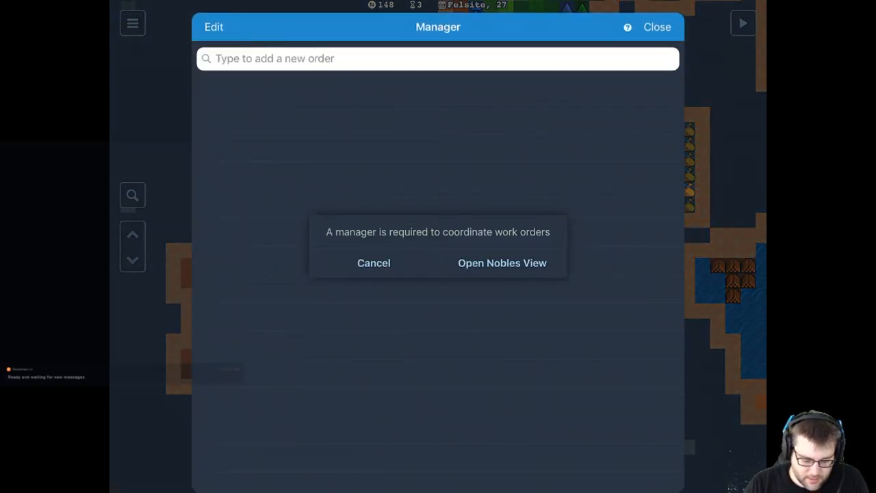
click(374, 263)
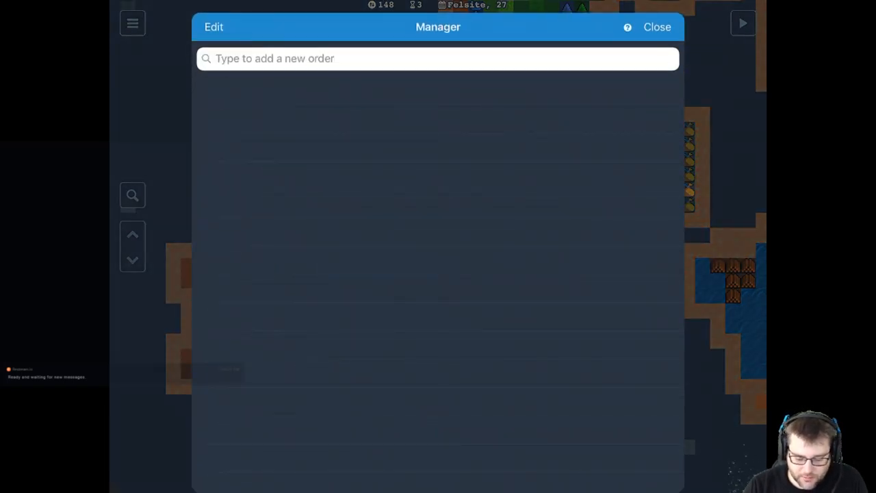
click(657, 27)
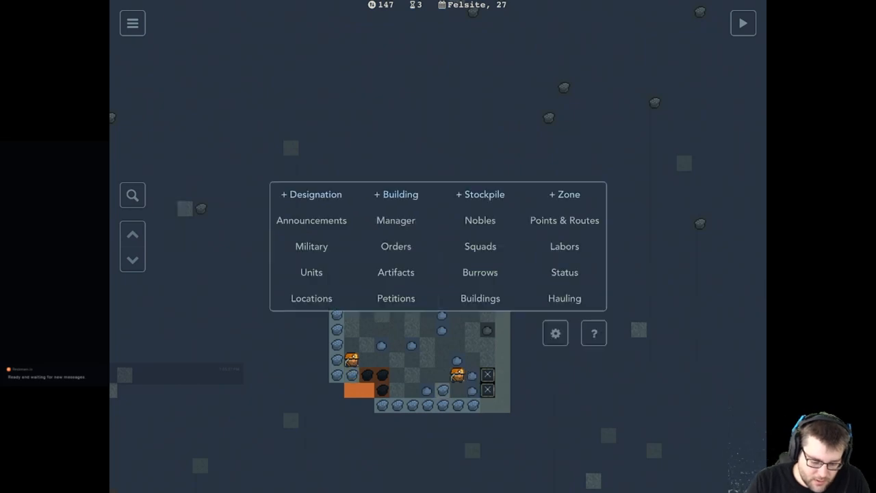
- Start a Mine designation from the Designation menu
click(311, 195)
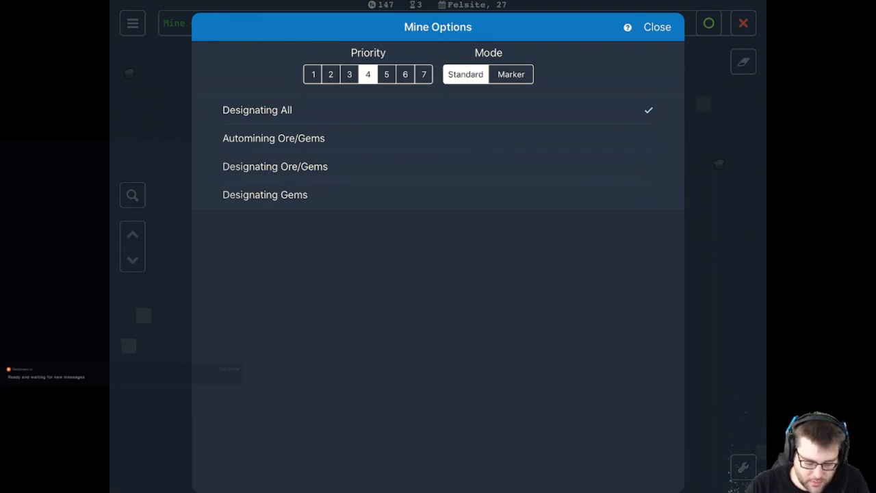
- Lower the mining priority to 3 and return to the map with two dig areas marked
click(656, 27)
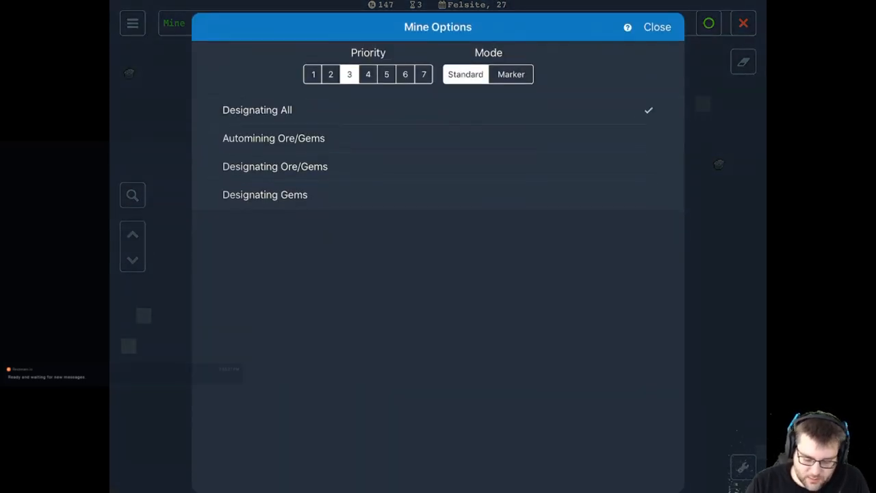
click(657, 28)
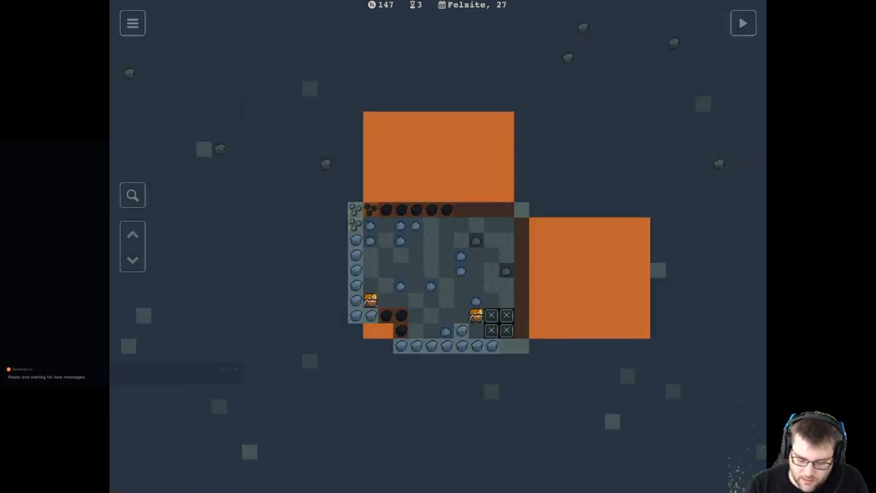
- Unpause the game so the dwarves dig out the marked areas
click(743, 22)
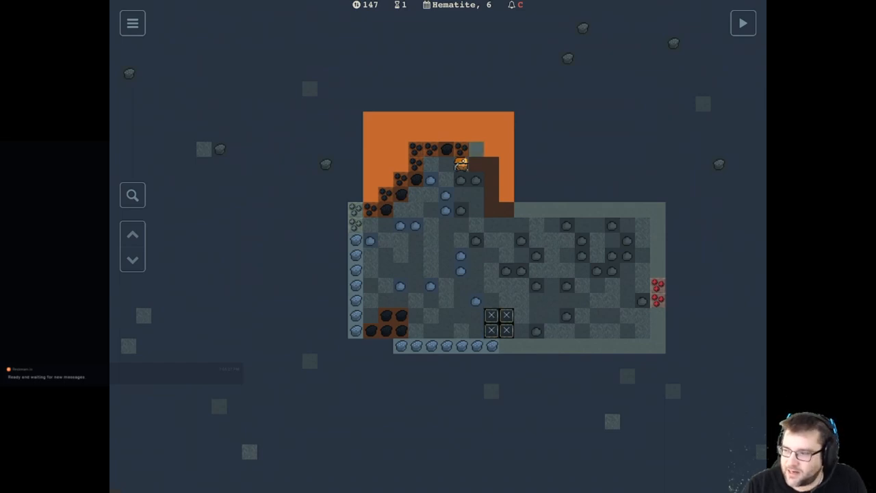
- Read the announcements about stray dog and badger fights, then close them
click(490, 324)
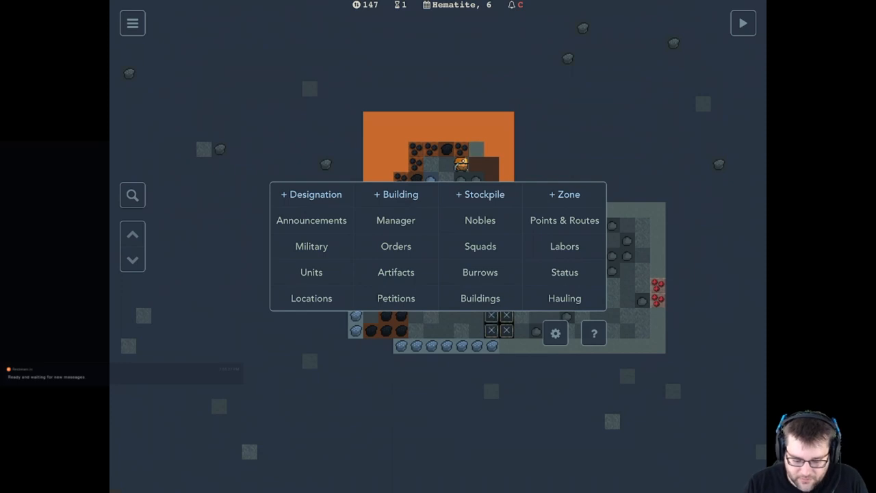
click(312, 219)
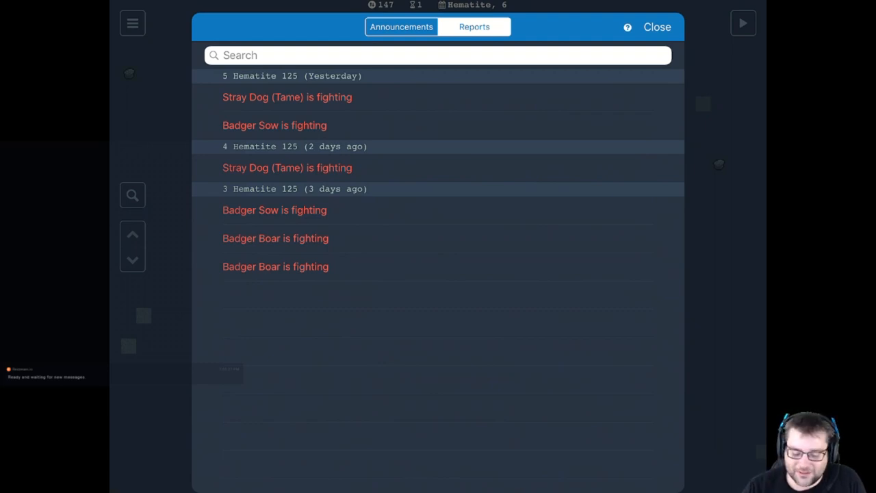
click(658, 28)
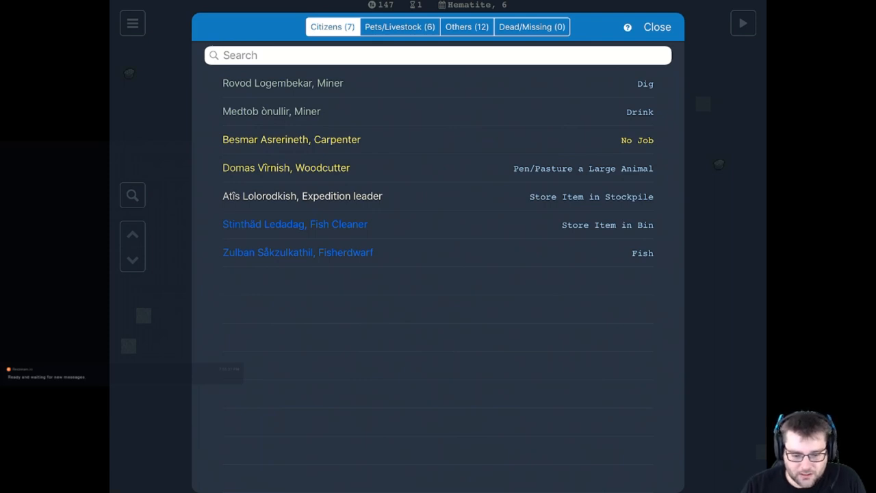
- Browse the Pets/Livestock and Others lists, then return to Citizens
click(400, 27)
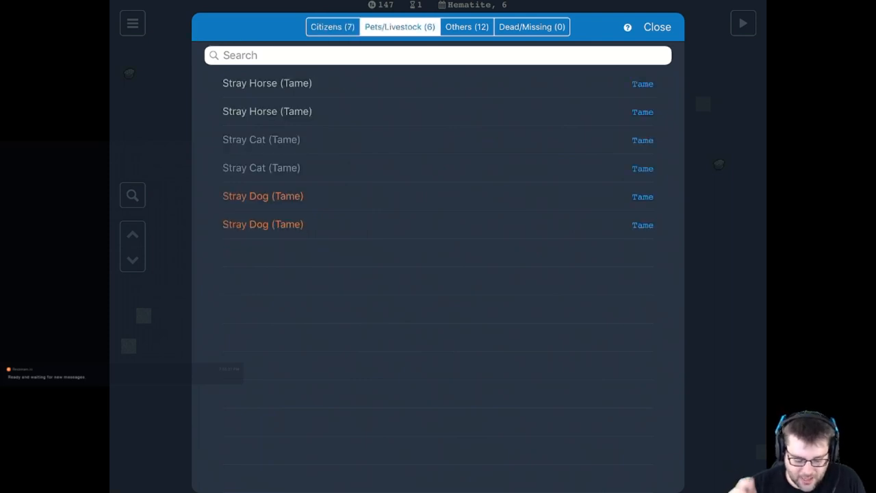
click(466, 28)
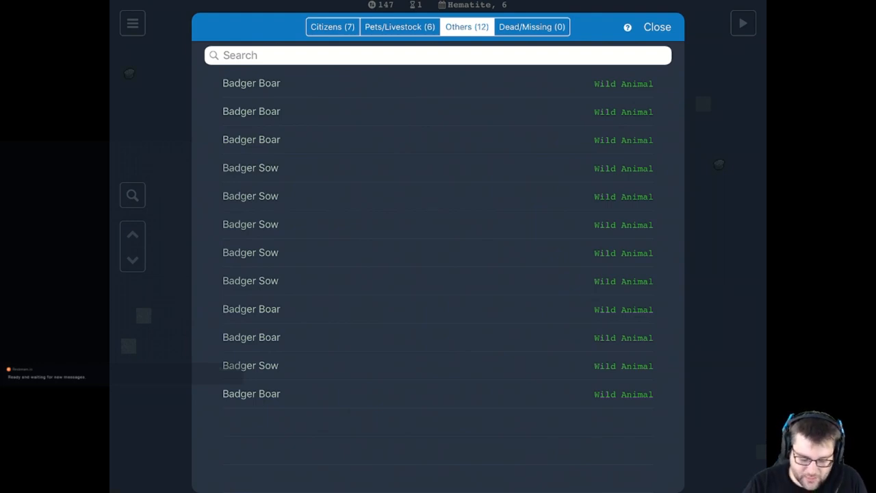
click(332, 28)
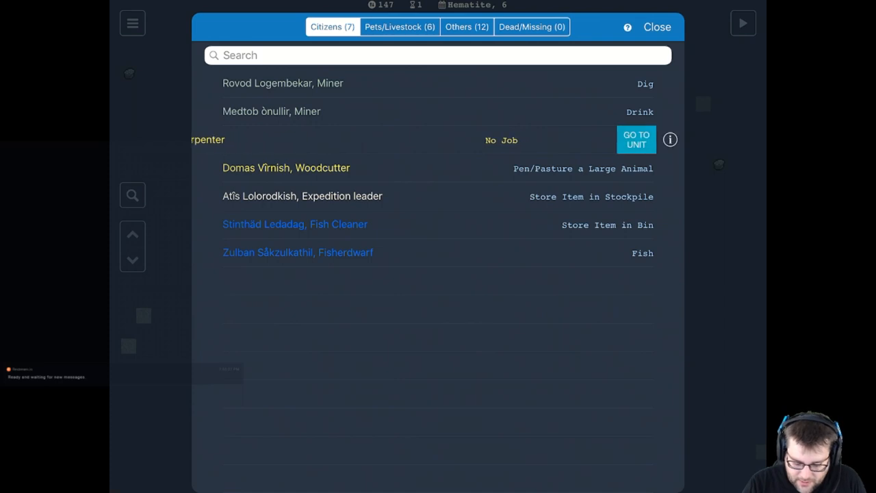
click(635, 139)
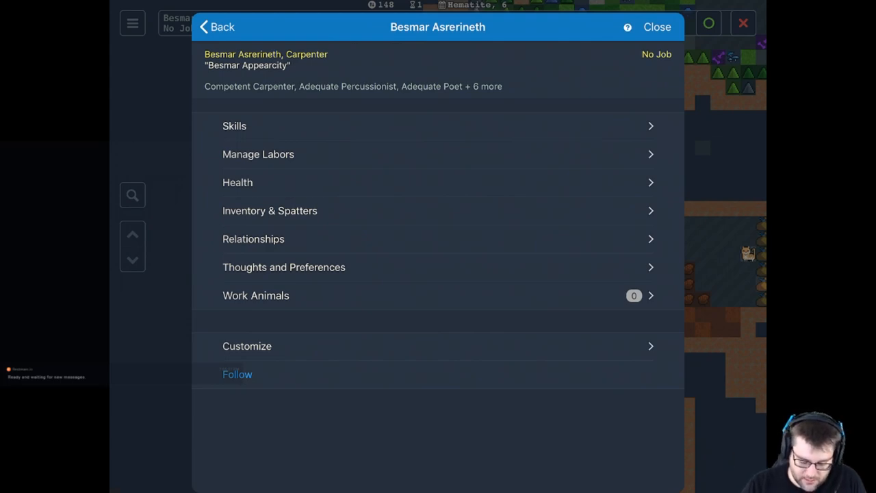
click(284, 267)
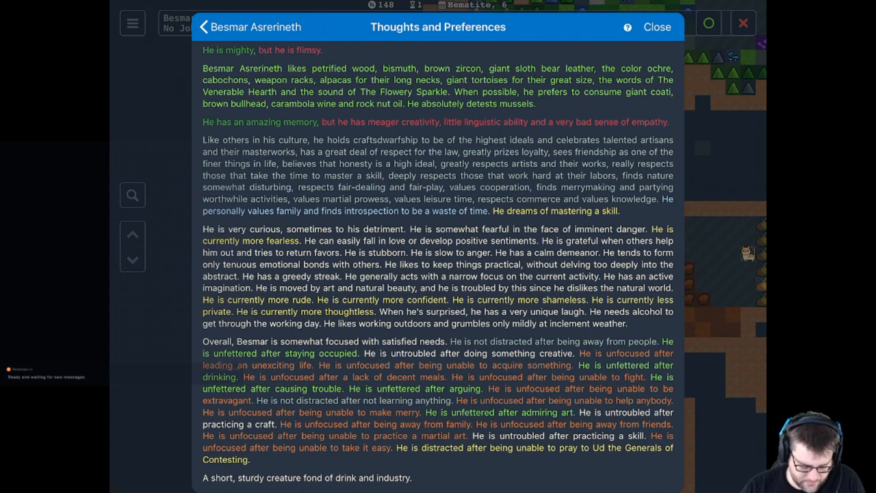
click(216, 27)
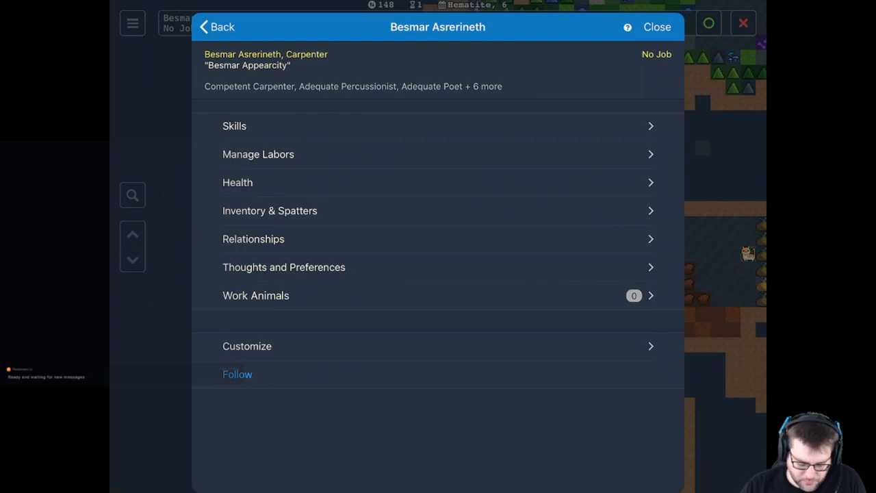
- Check his Customize options, then bring up his Labors assignment list
click(246, 345)
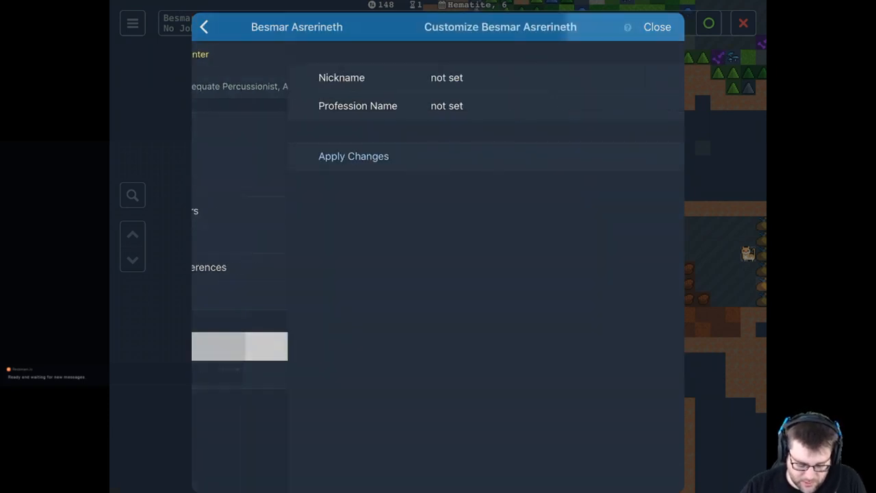
click(215, 27)
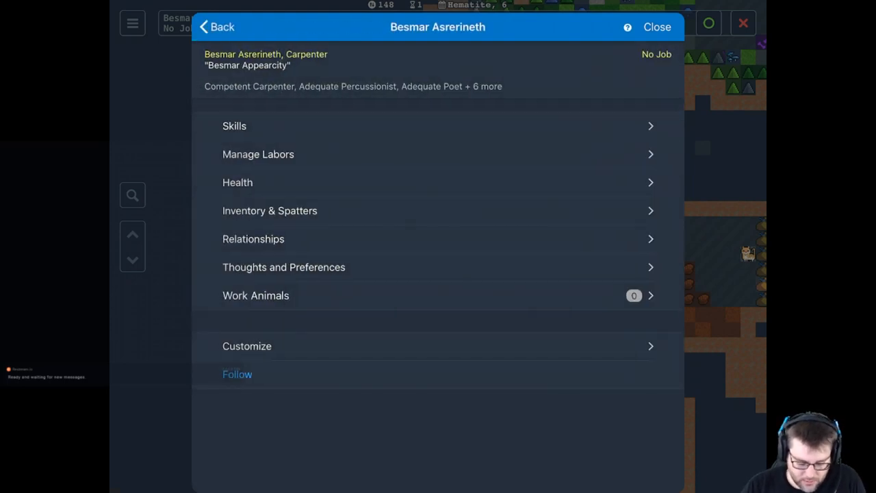
click(257, 153)
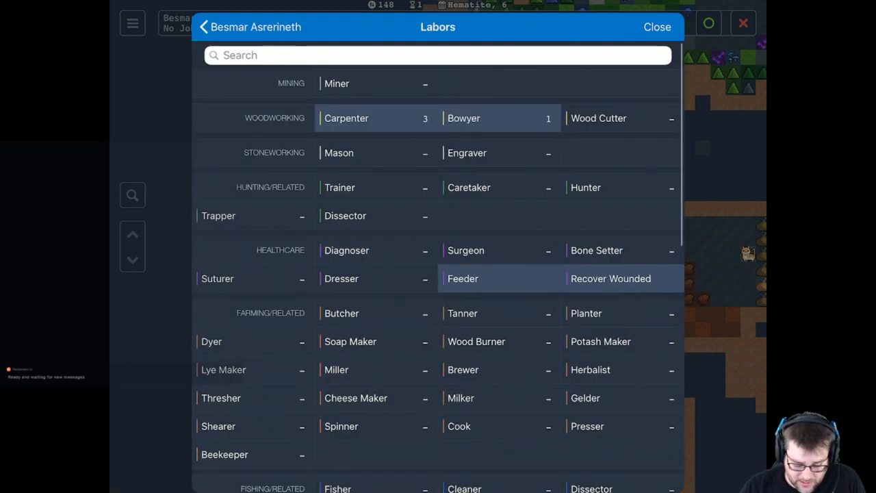
- Scroll through the carpenter's labors and close the list to return to the map
scroll(down, 3)
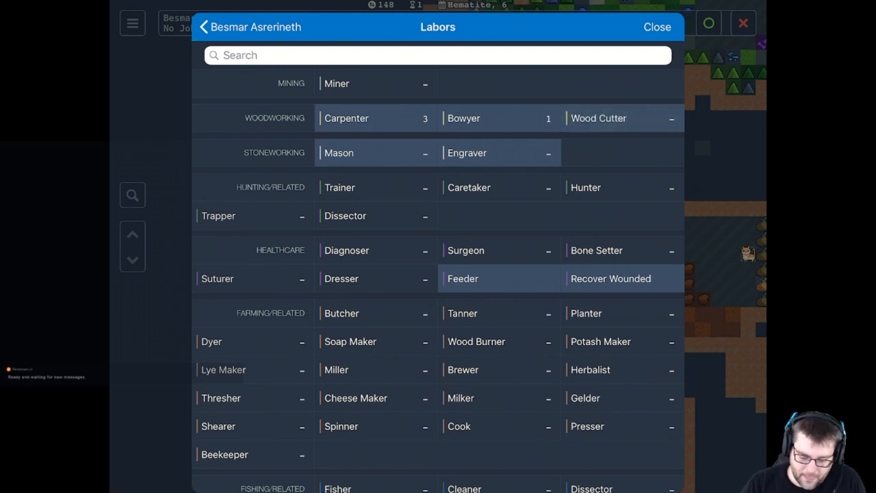
click(656, 28)
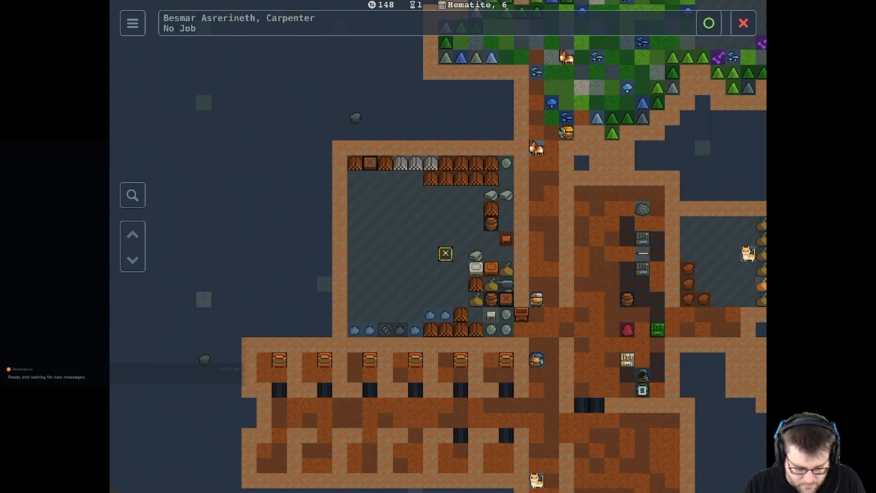
- Look at a stockpile tile, revealing Stockpile #1 on soil floor
click(132, 195)
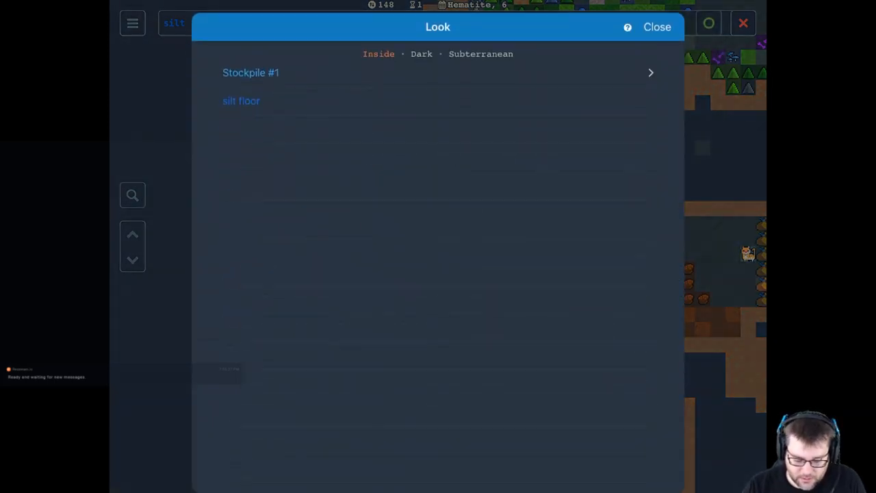
- Review Stockpile #1's settings with all stone categories permitted, then close back to the map
click(251, 72)
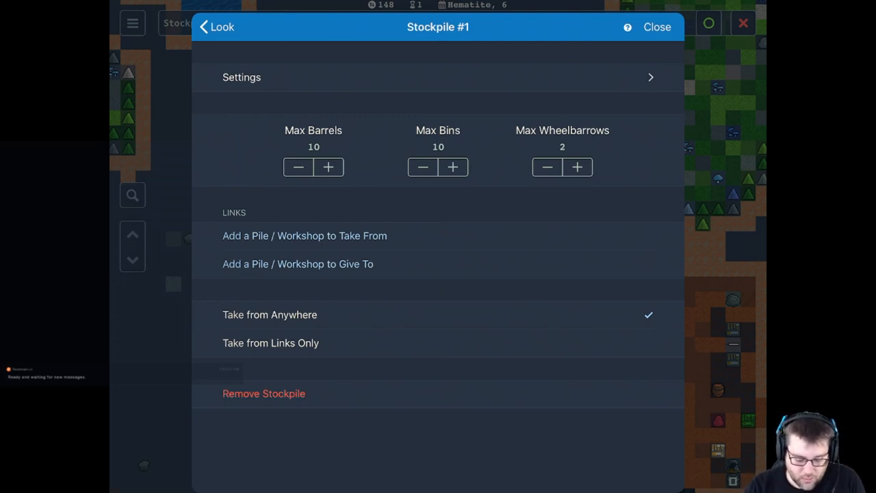
click(241, 76)
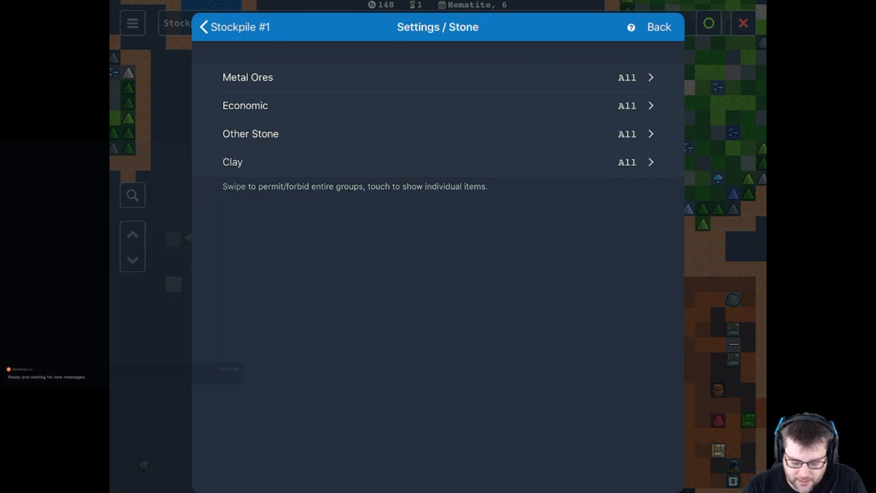
click(248, 77)
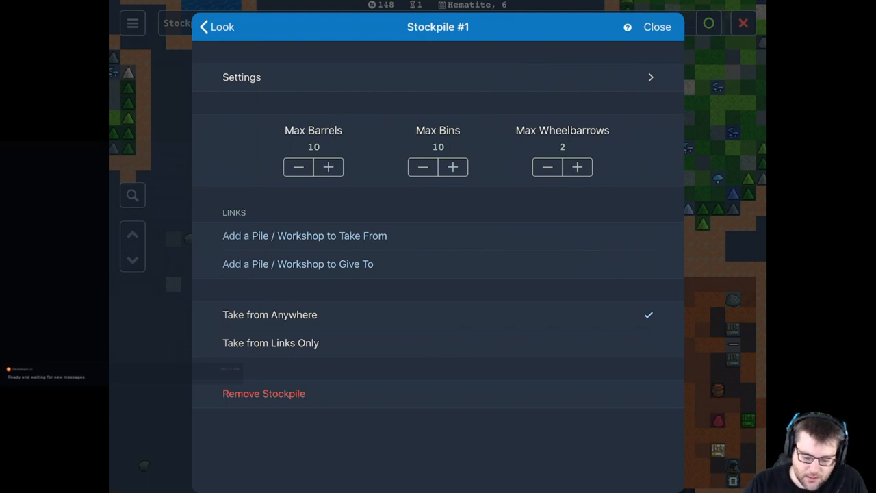
click(657, 27)
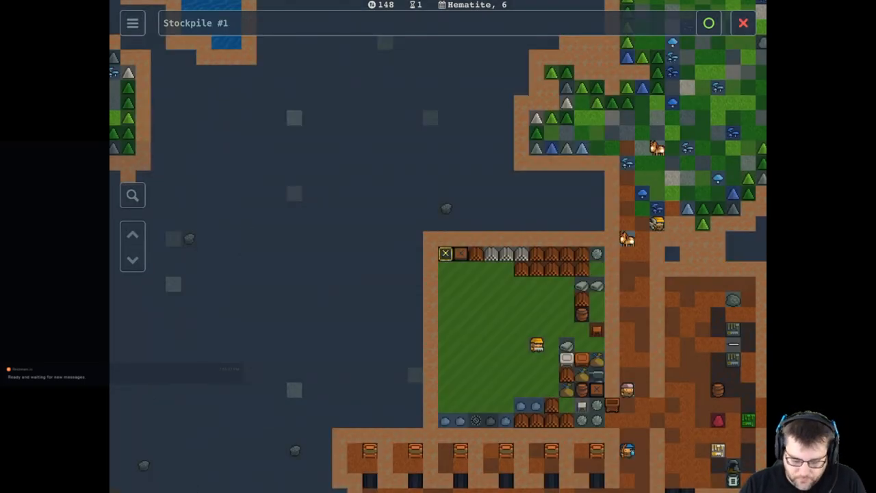
- Show the fortress Status screen on Animals, listing tame stray dogs, cats and horses
click(132, 22)
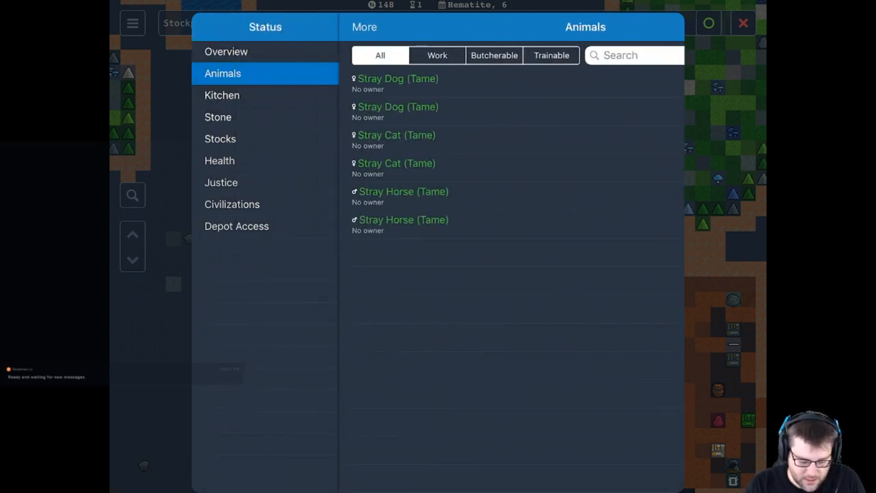
- Browse Stocks, Justice and The Muscular Rocks civilization's leaders, then close the status panel
click(219, 138)
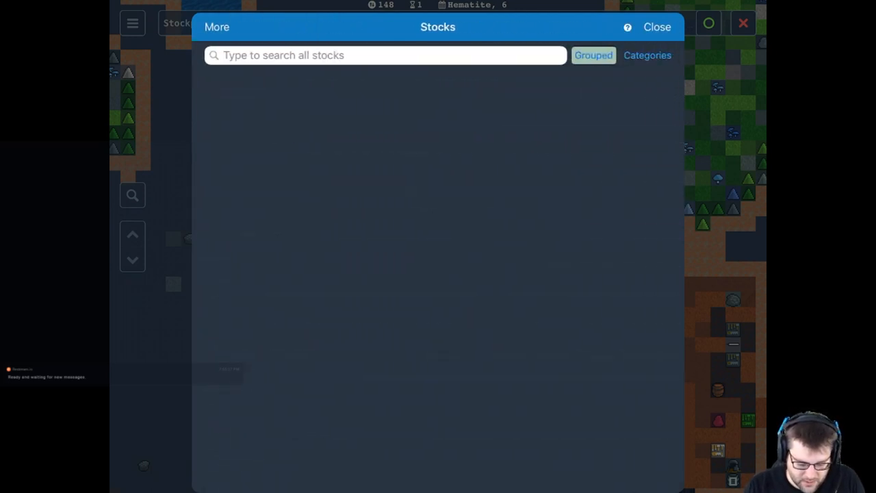
click(216, 27)
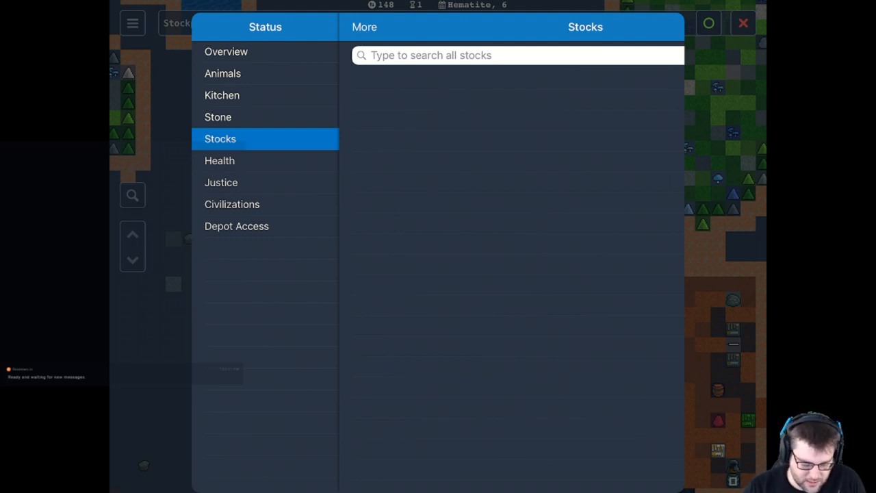
click(222, 182)
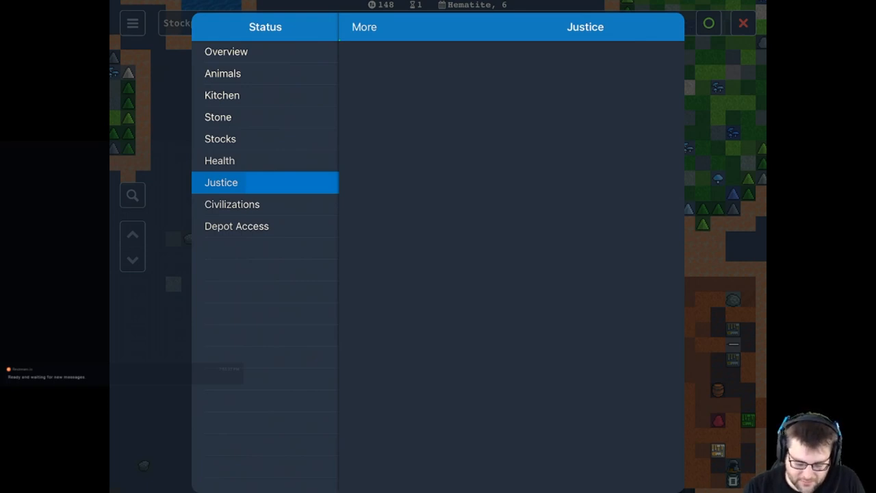
click(232, 204)
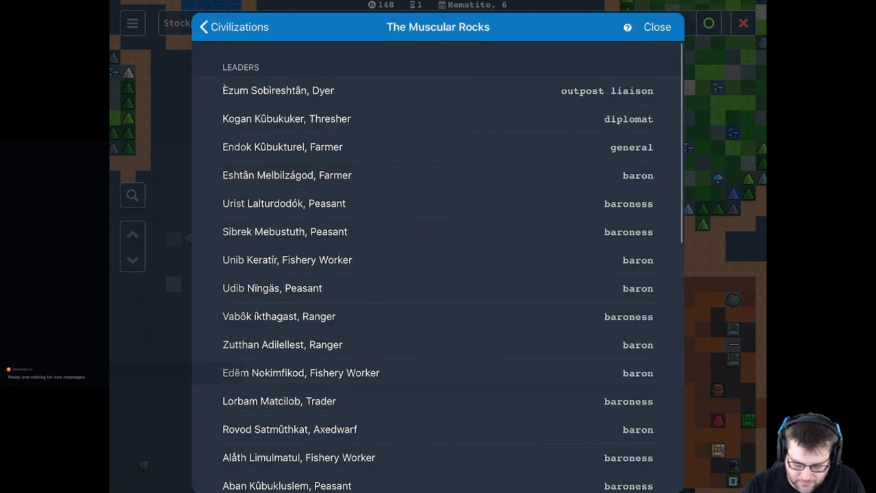
scroll(down, 3)
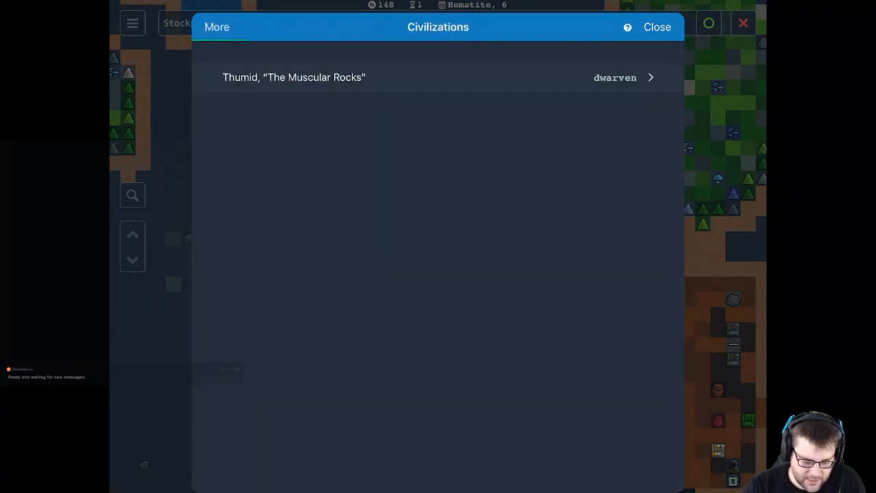
click(657, 27)
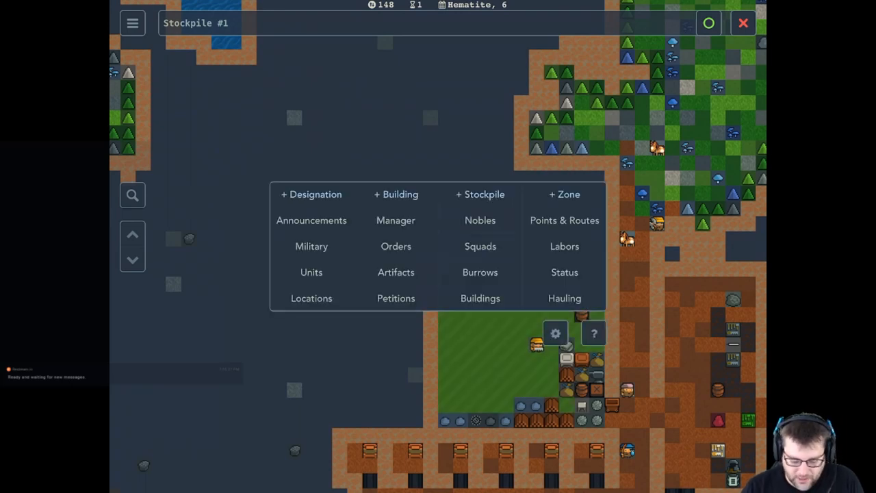
- Check the still-empty Squads list and close it
click(479, 246)
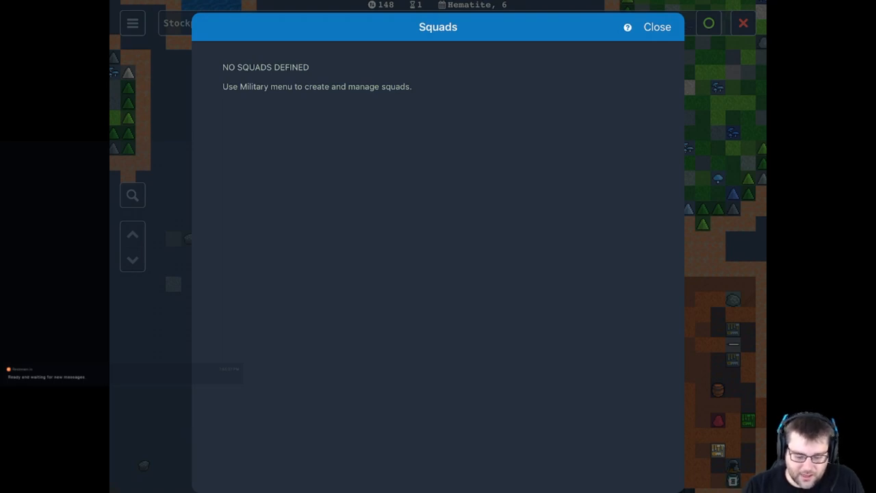
click(656, 28)
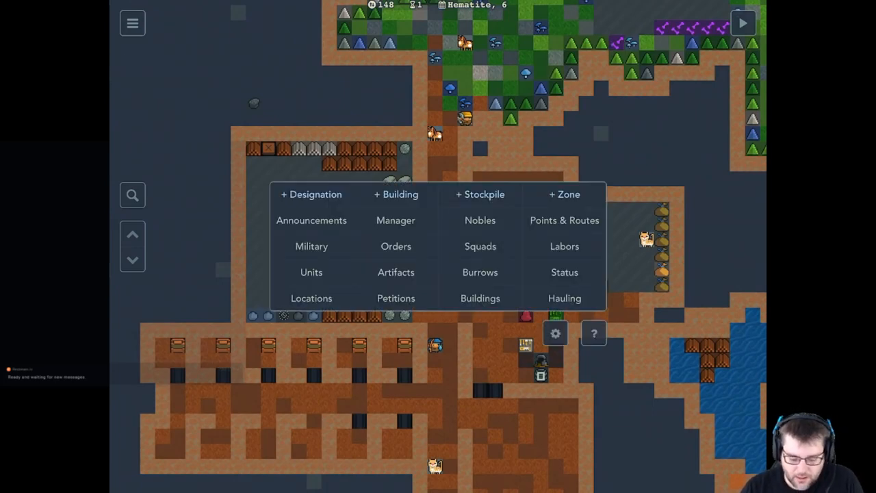
- Place a map point inside the fortress and name it Home
click(564, 219)
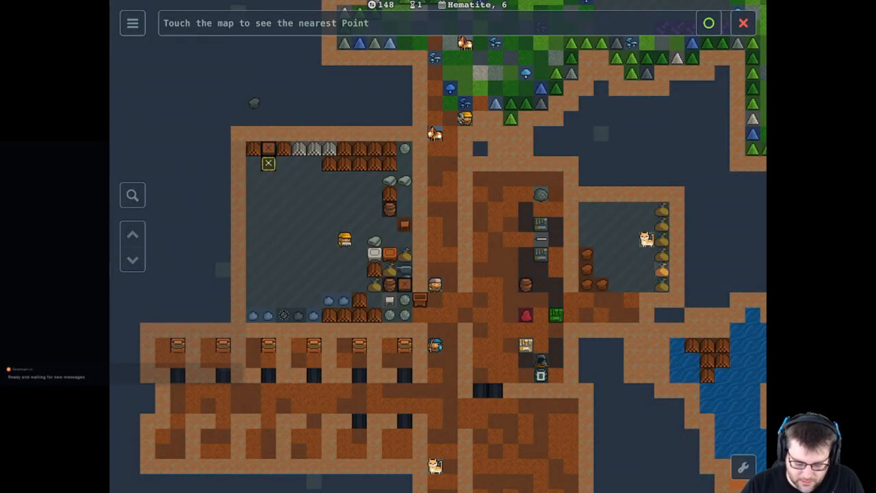
click(449, 268)
text(Home)
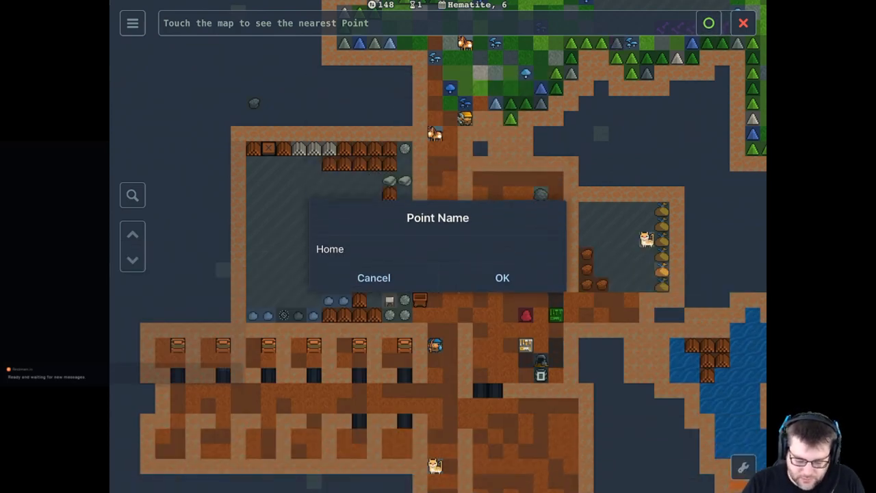
click(501, 277)
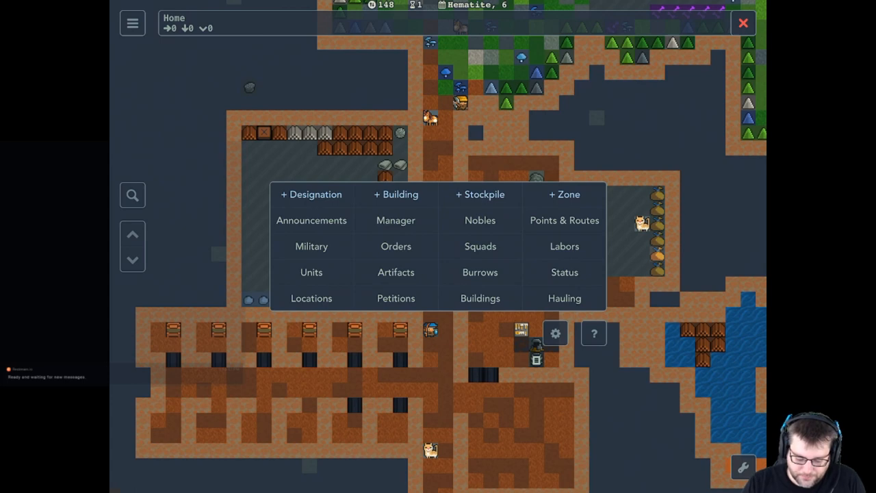
- Browse the fortress-wide labor counts, then show the Units roster of seven dwarves
click(564, 246)
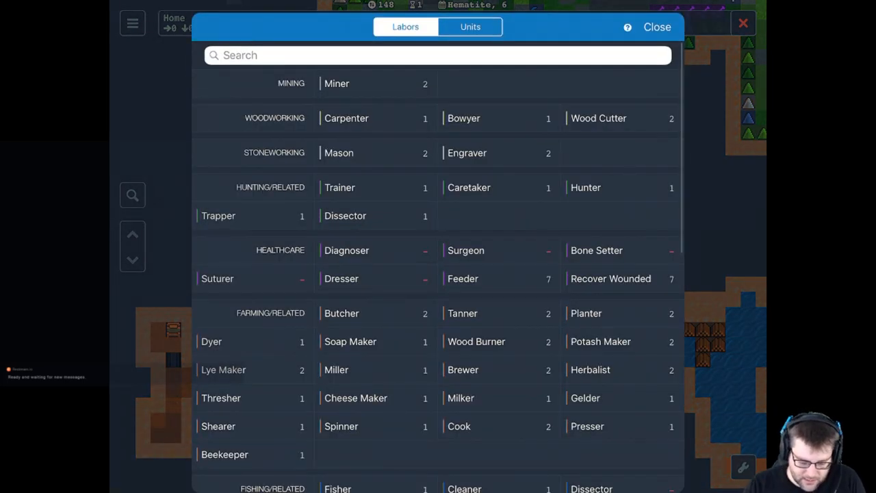
scroll(down, 3)
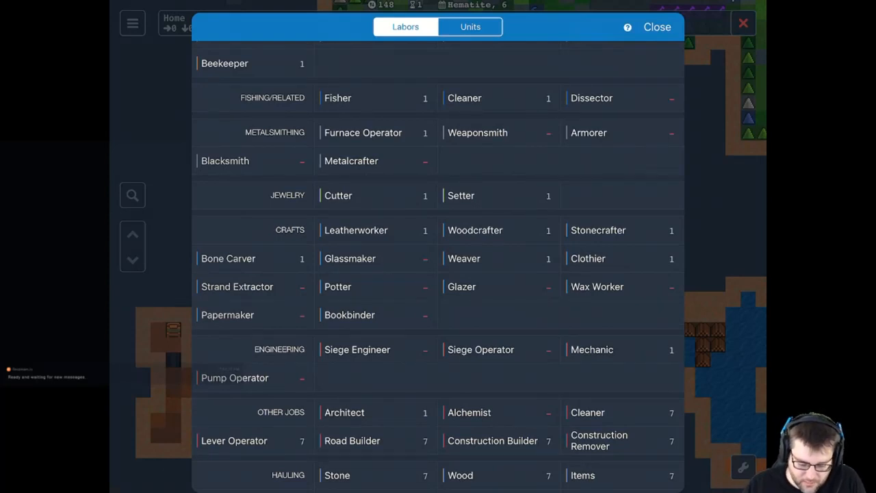
click(471, 28)
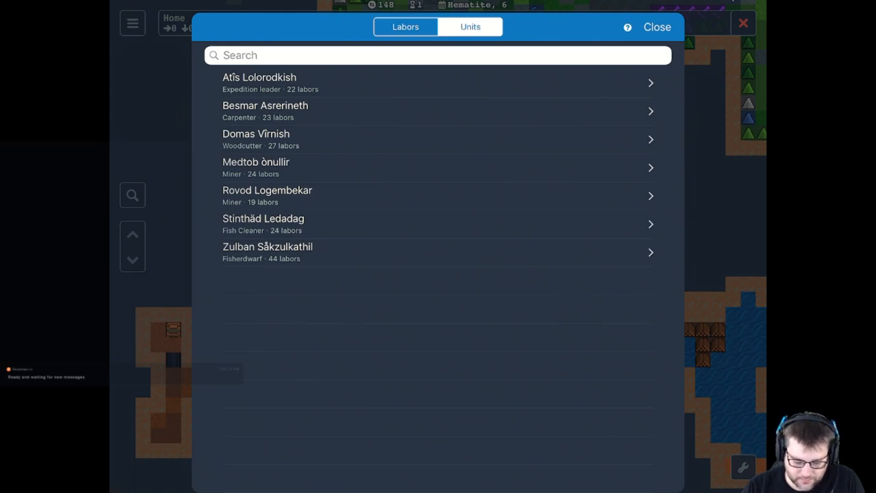
- Close the Units listing so the System options can be reached
click(656, 27)
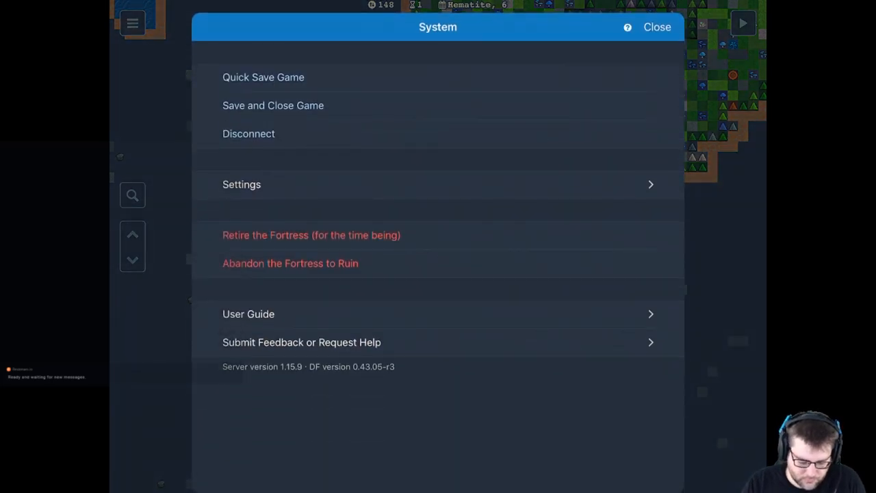
- Save and close the fortress game and return to the Servers list
click(274, 105)
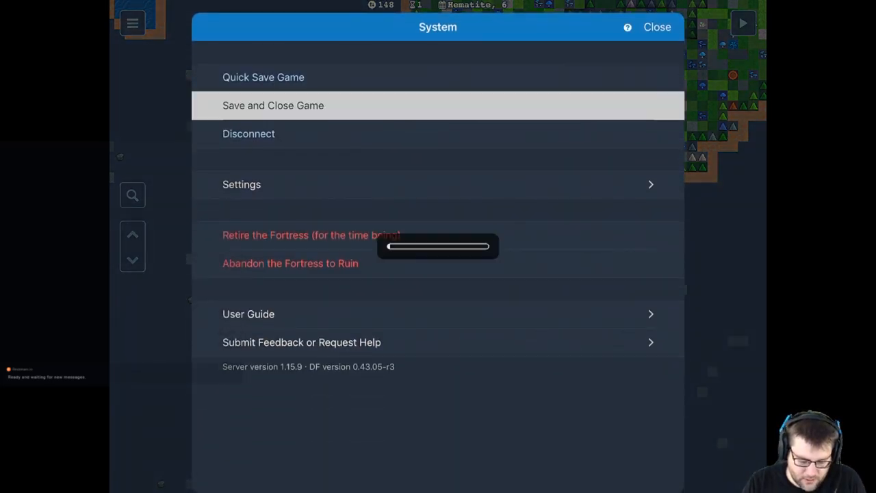
click(274, 105)
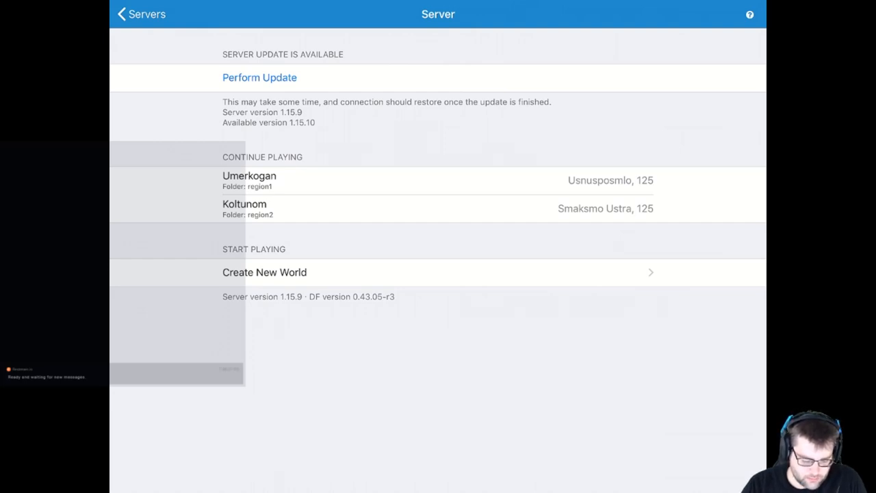
click(140, 13)
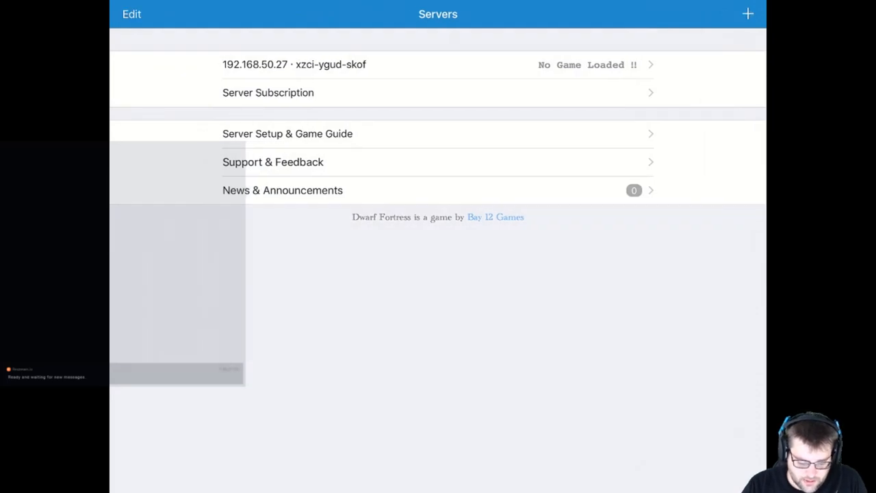